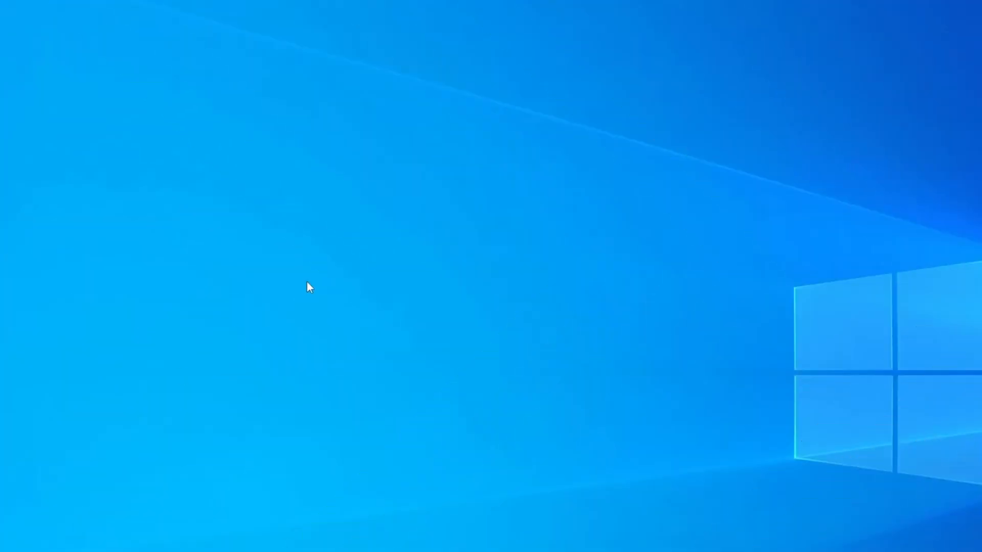
pyautogui.moveTo(313, 259)
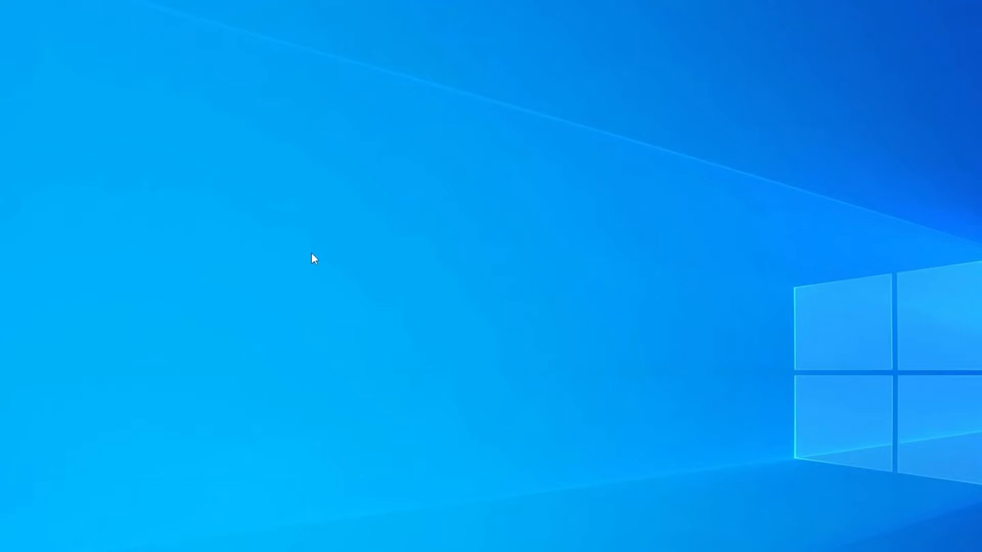
pyautogui.moveTo(248, 218)
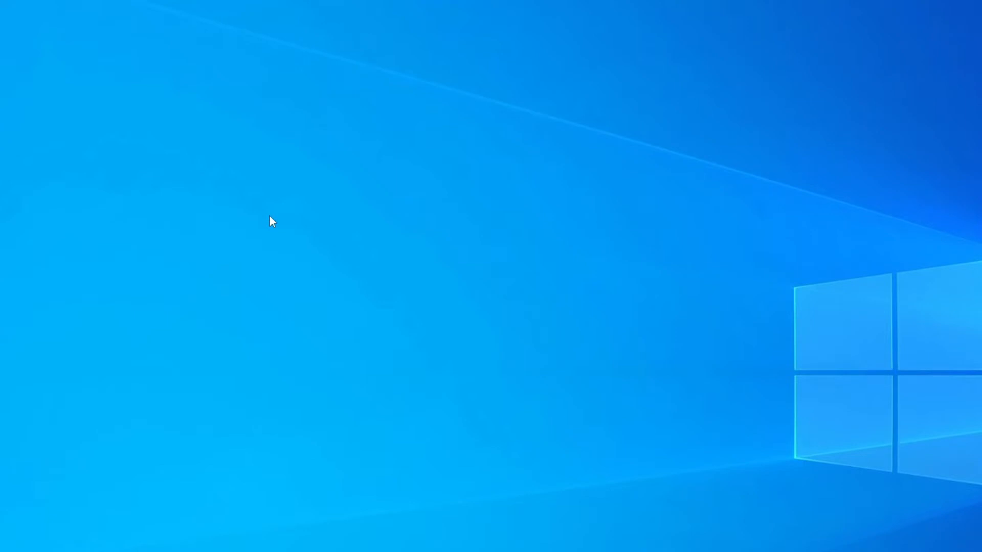
pyautogui.moveTo(265, 346)
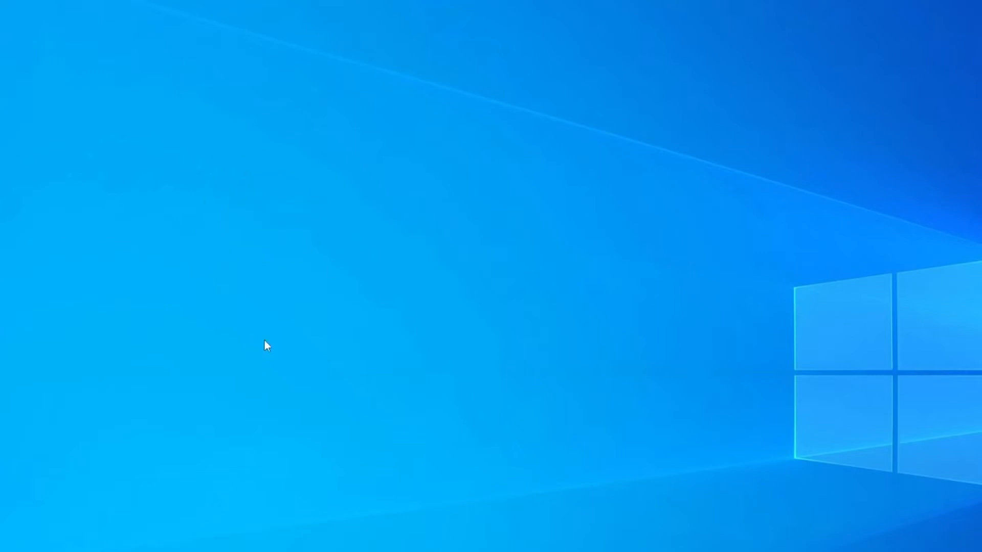
pyautogui.moveTo(240, 268)
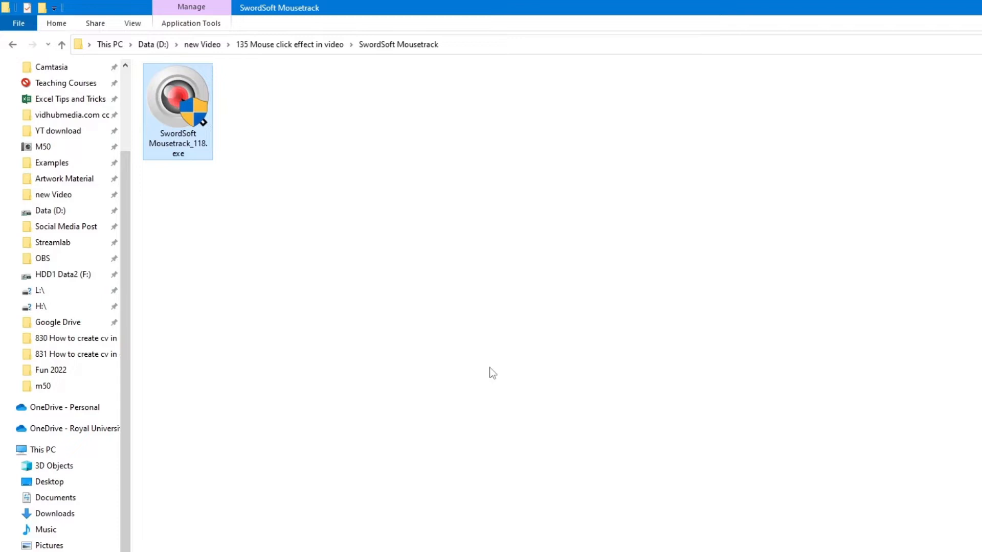
pyautogui.moveTo(188, 122)
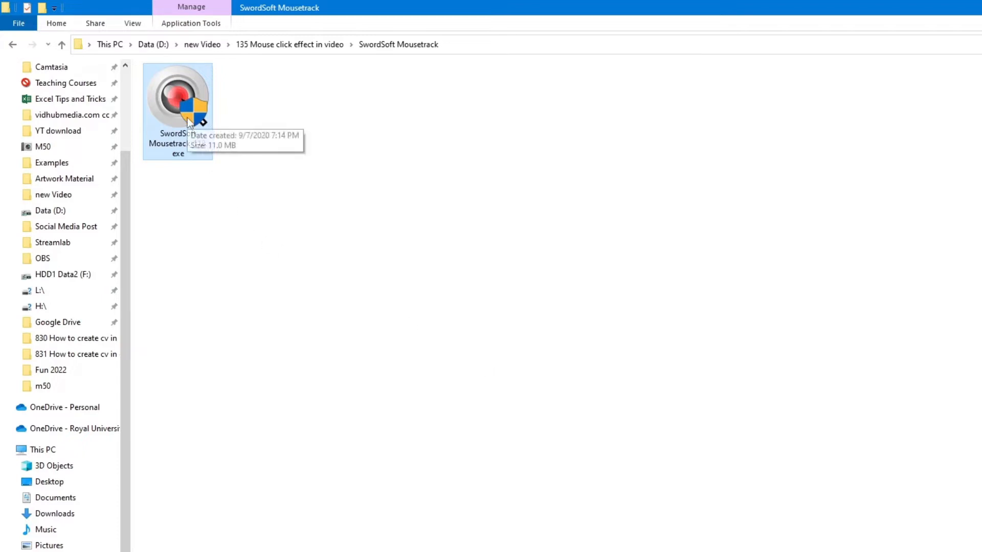
pyautogui.moveTo(181, 106)
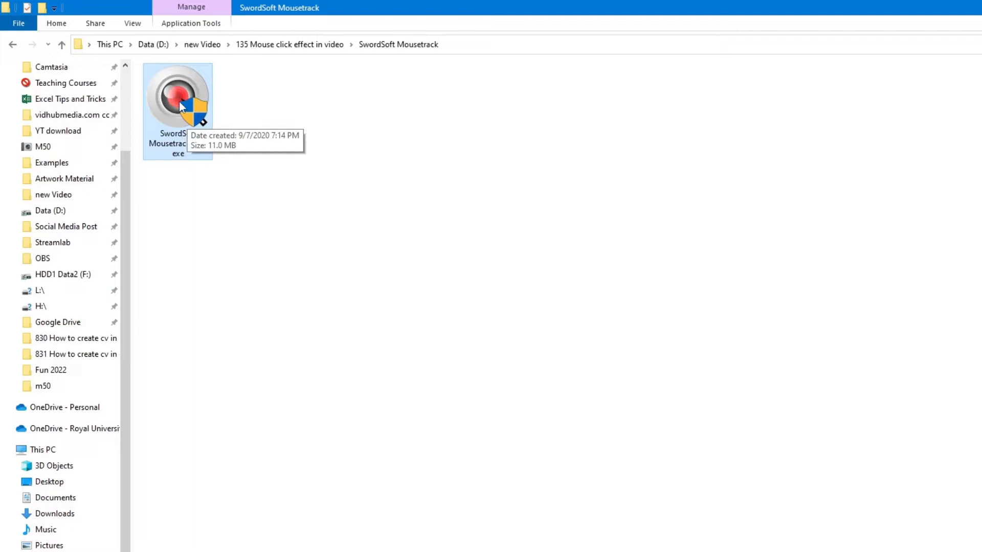
# - Run the installer, accept the license, and install the main program into Program Files
pyautogui.doubleClick(178, 100)
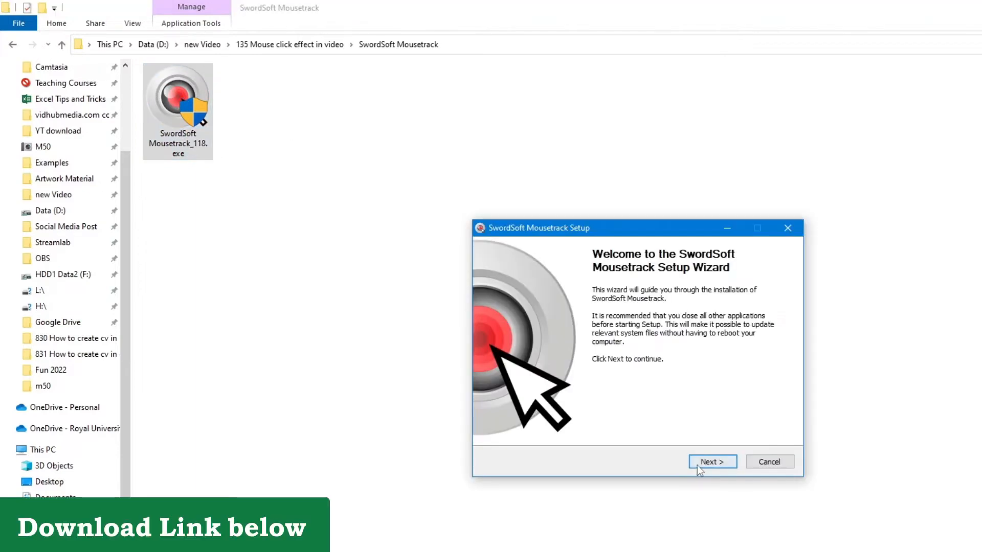
pyautogui.click(712, 461)
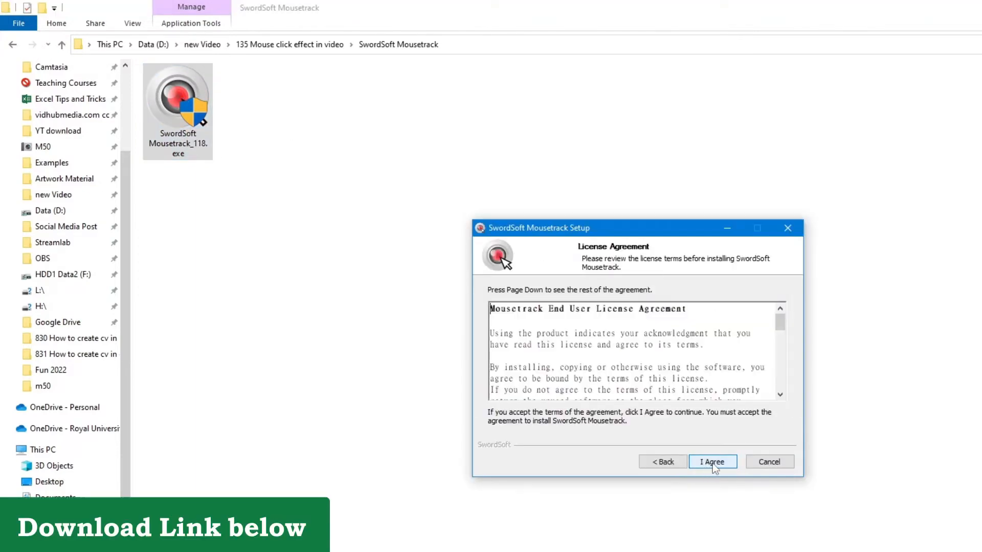
pyautogui.click(712, 461)
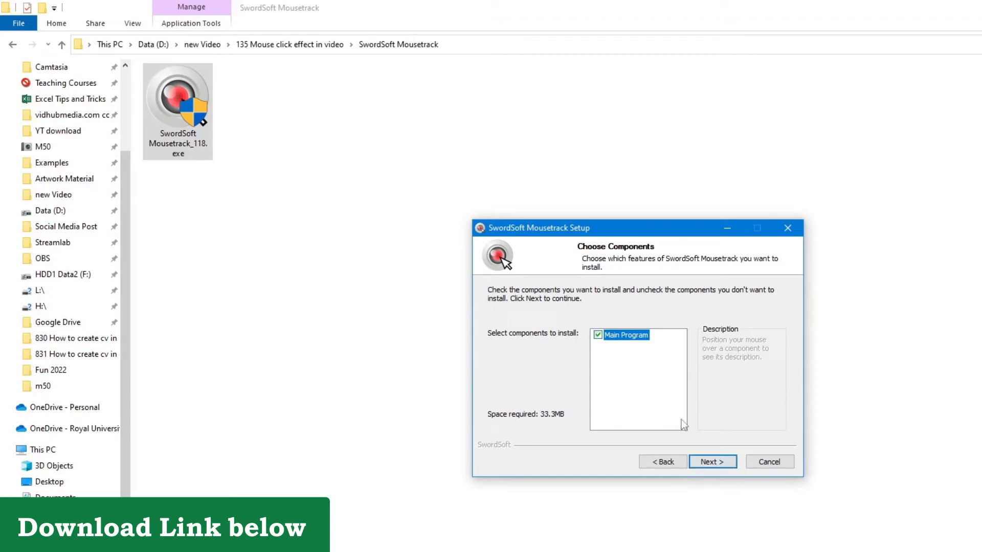
pyautogui.click(712, 461)
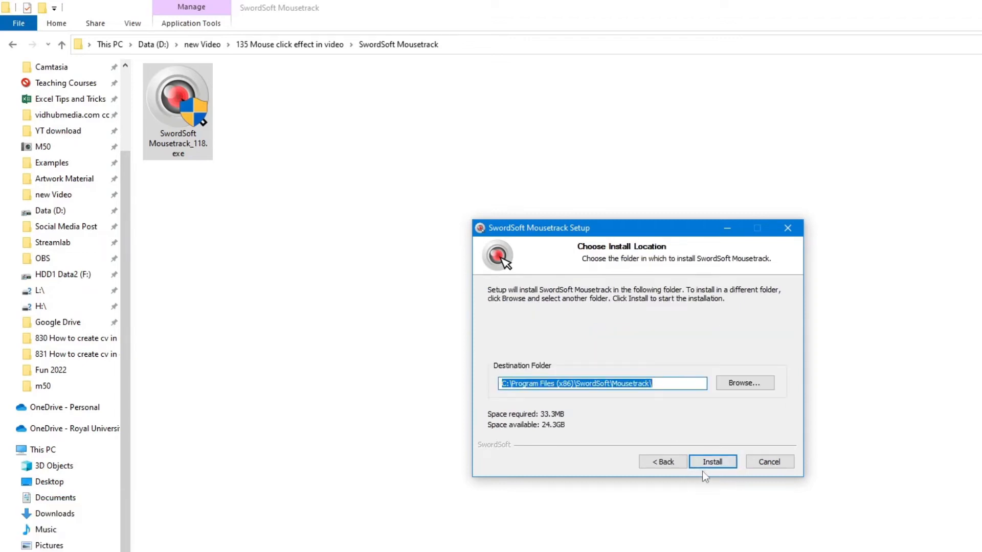
pyautogui.click(712, 461)
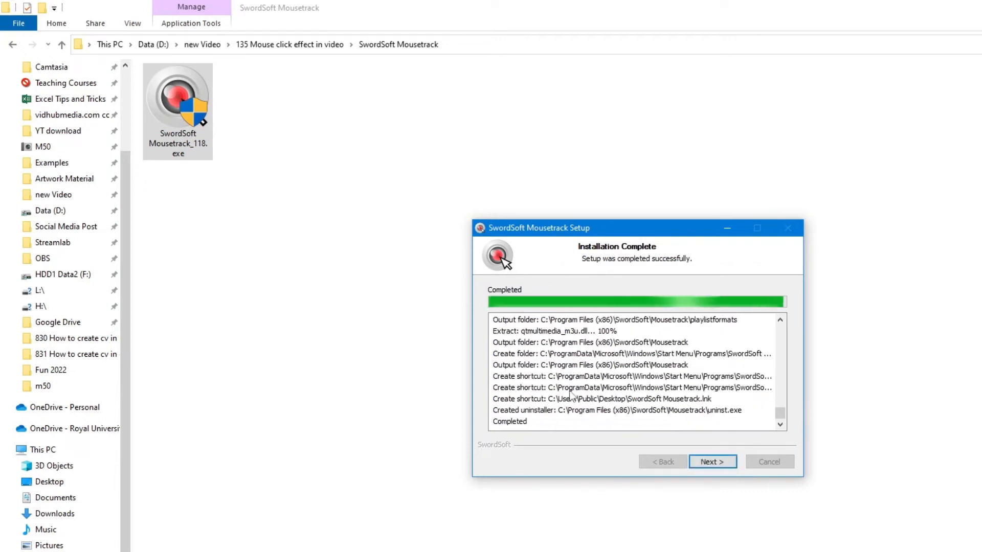
pyautogui.moveTo(711, 461)
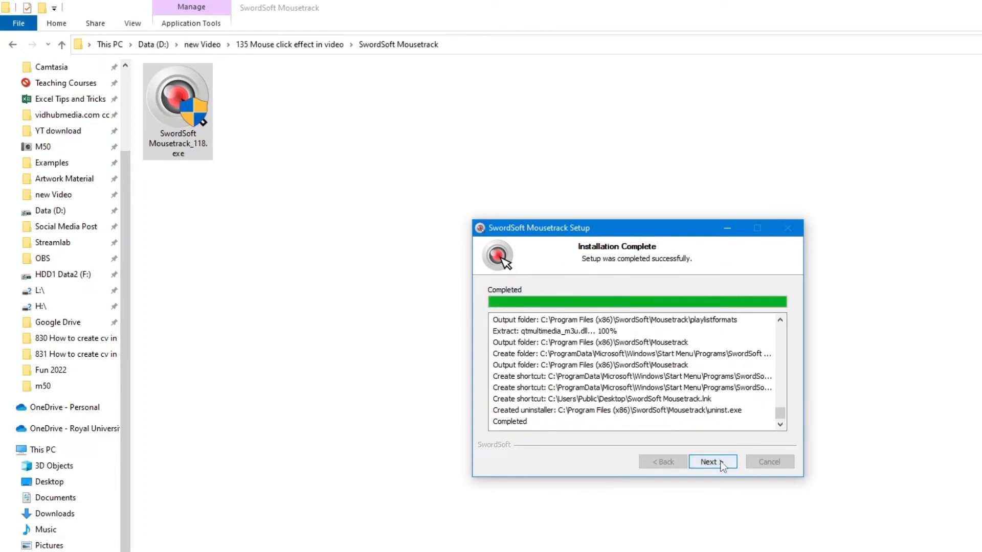
pyautogui.click(711, 461)
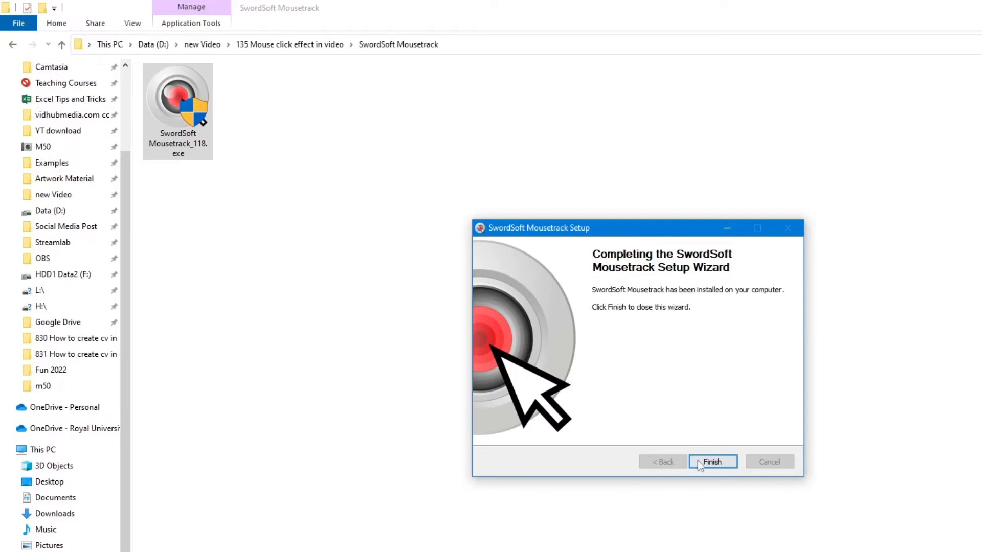
pyautogui.click(711, 461)
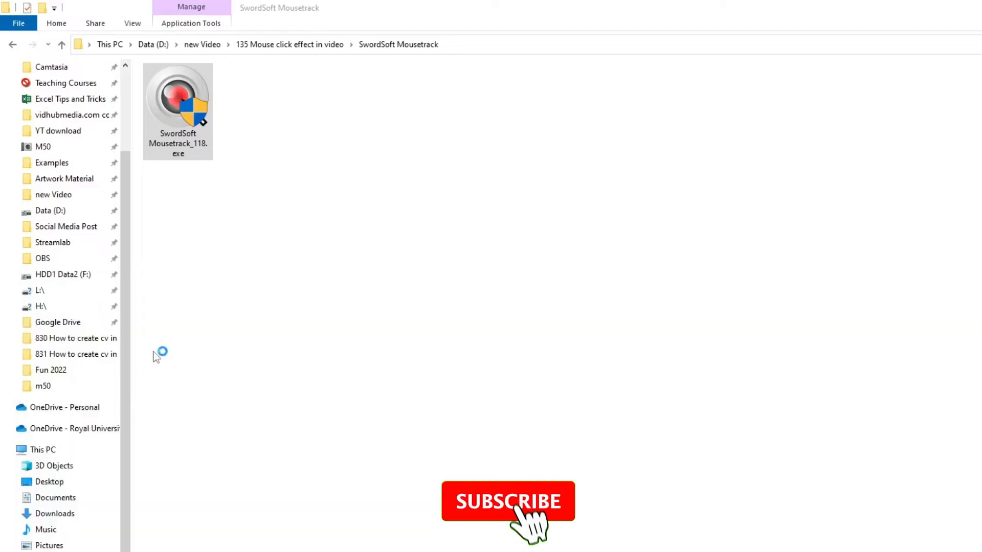
# - Launch Mousetrack, untick Show Keystroke while keeping Show Mouse Click, and reposition the window
pyautogui.doubleClick(178, 101)
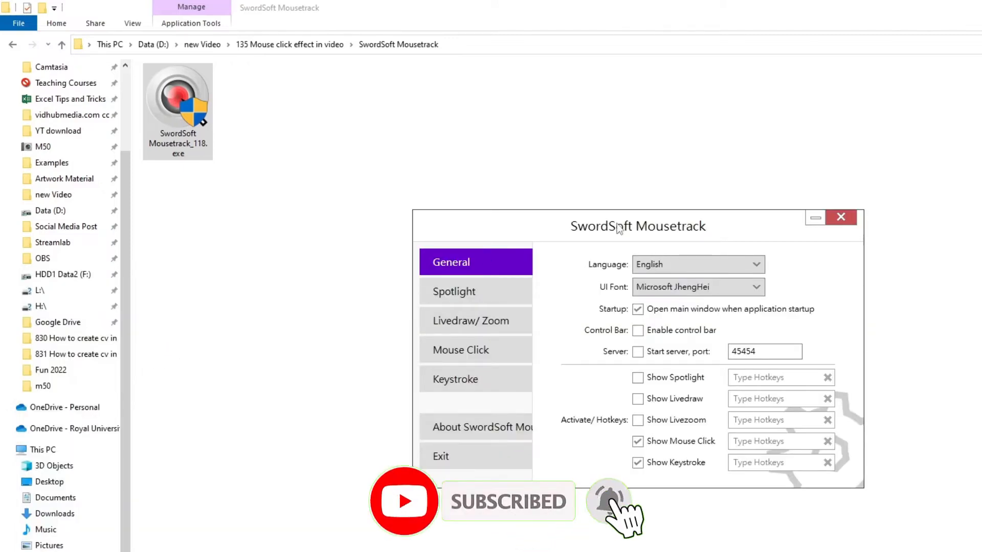
pyautogui.moveTo(638, 226); pyautogui.dragTo(401, 125)
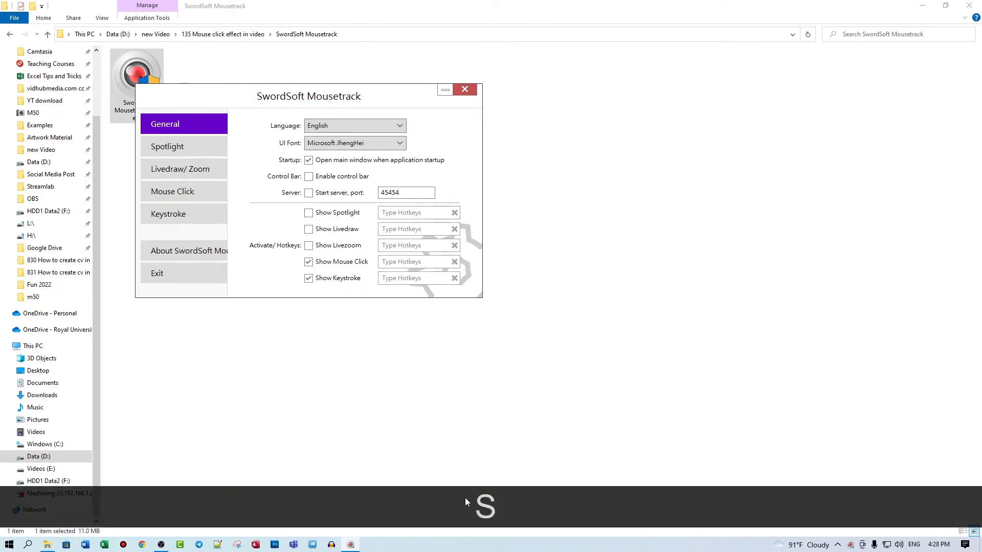
pyautogui.click(307, 278)
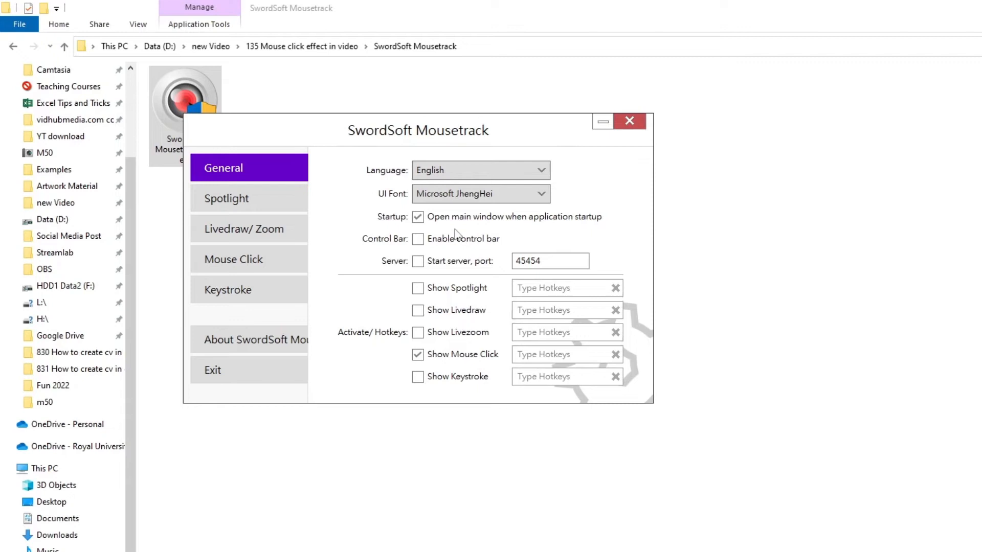
pyautogui.moveTo(418, 130); pyautogui.dragTo(445, 190)
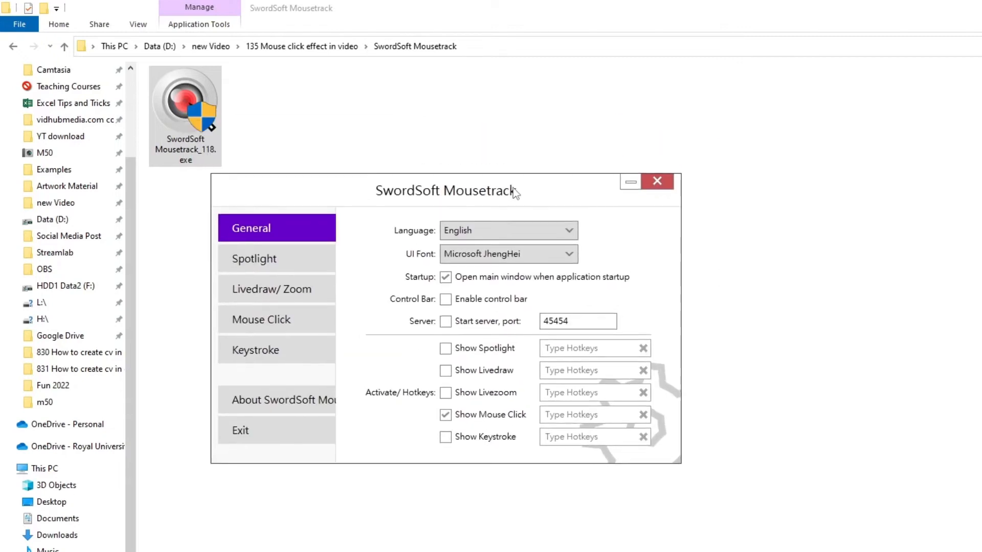
pyautogui.moveTo(446, 191); pyautogui.dragTo(470, 176)
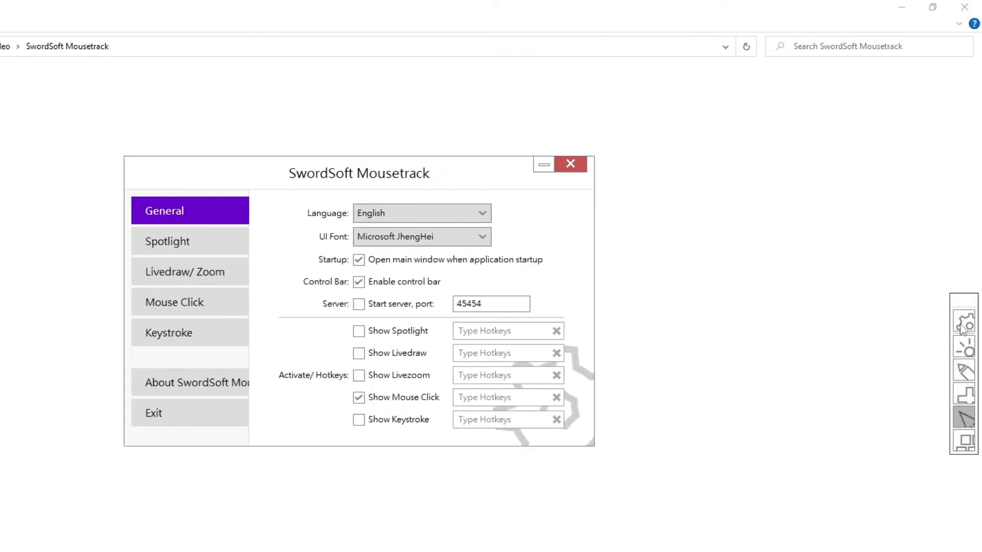
pyautogui.moveTo(968, 376)
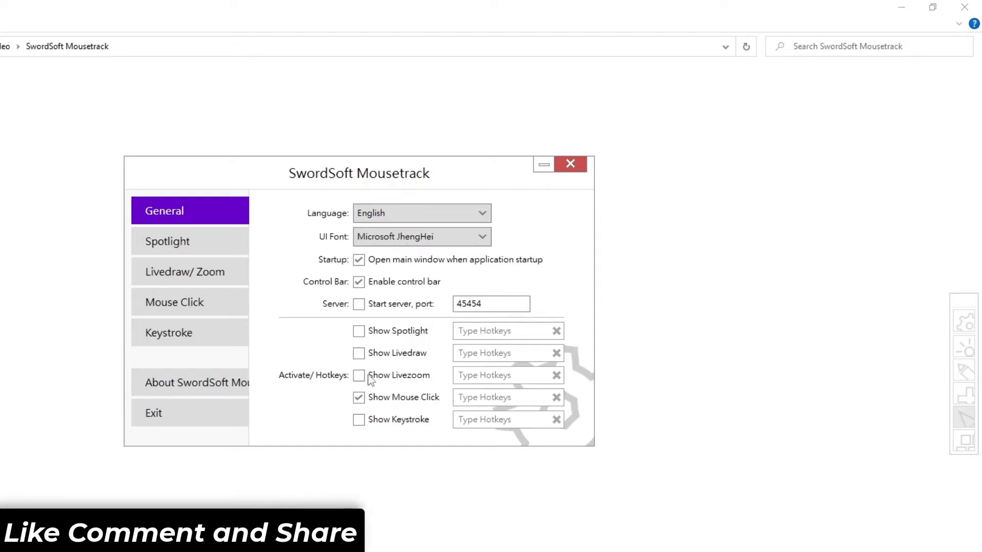
# - Browse the Spotlight and Livedraw/Zoom pages, ending on the Mouse Click settings page
pyautogui.click(167, 241)
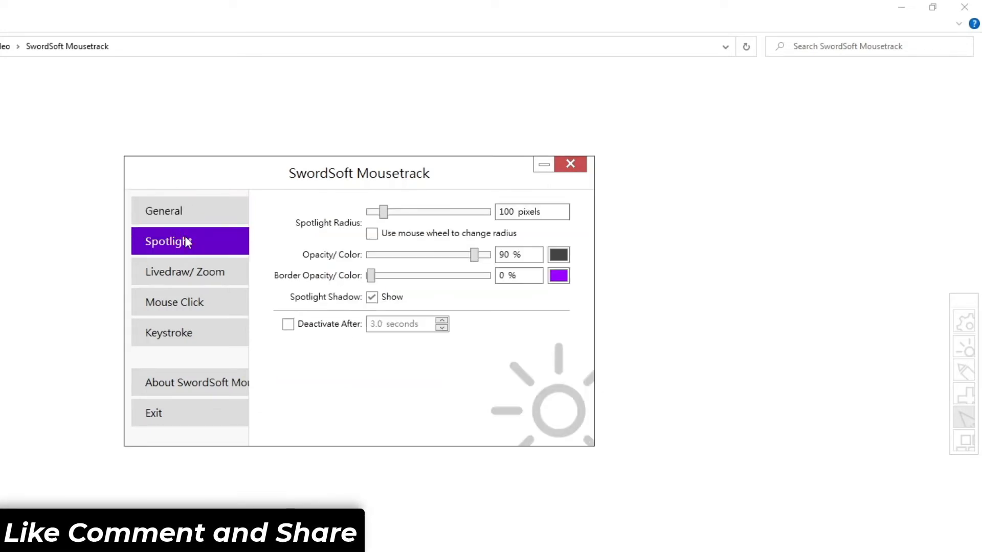
pyautogui.click(185, 271)
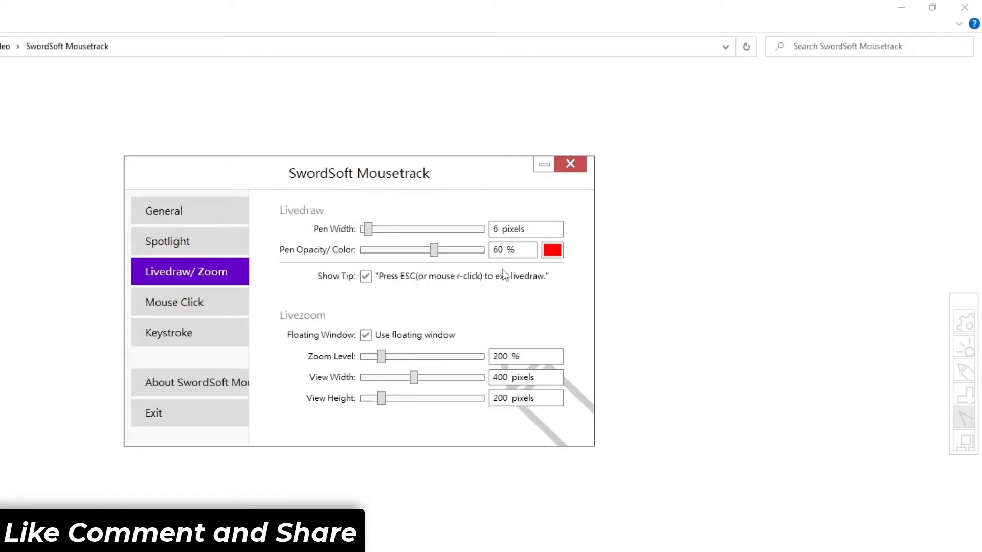
pyautogui.click(175, 302)
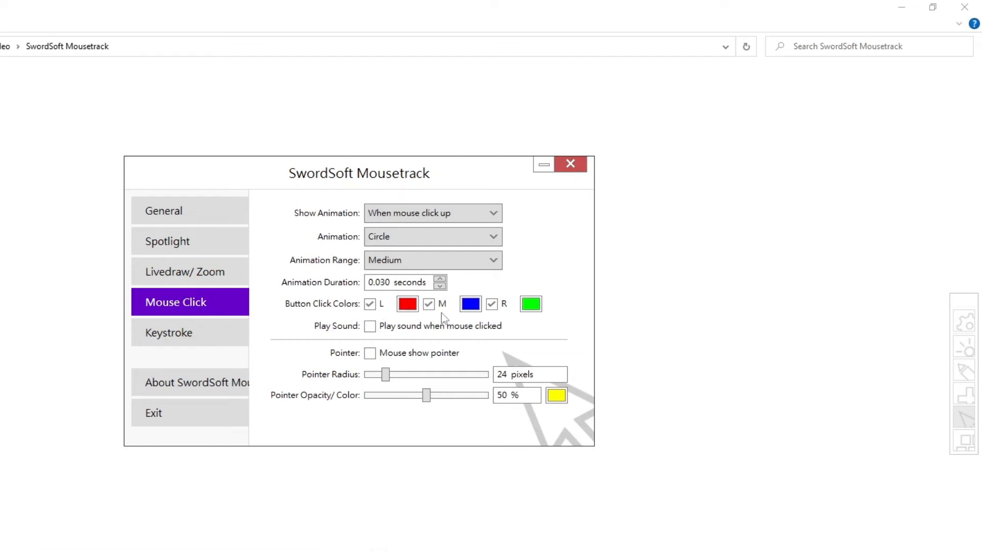
pyautogui.moveTo(499, 427)
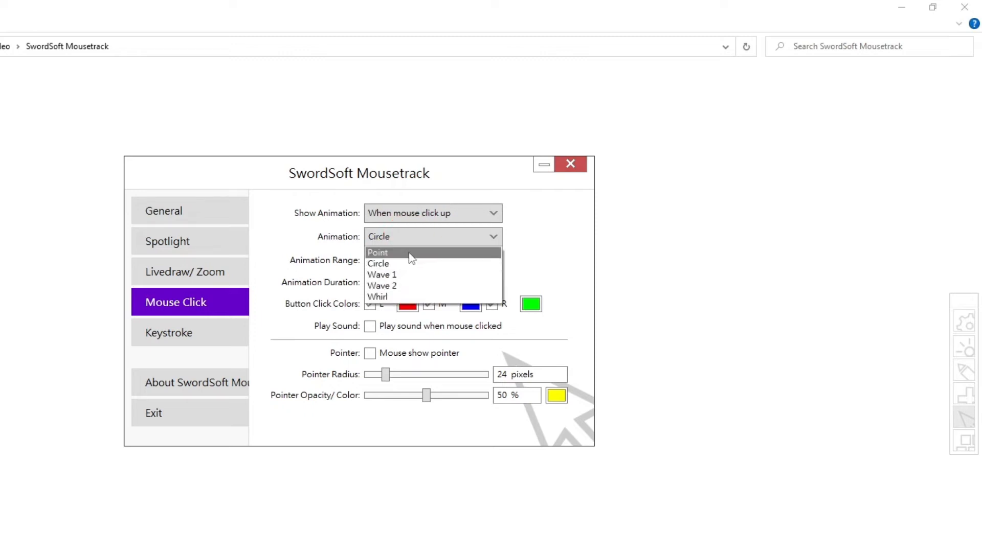
# - Set the click Animation Range to Large with Circle kept, then view Keystroke settings
pyautogui.click(377, 252)
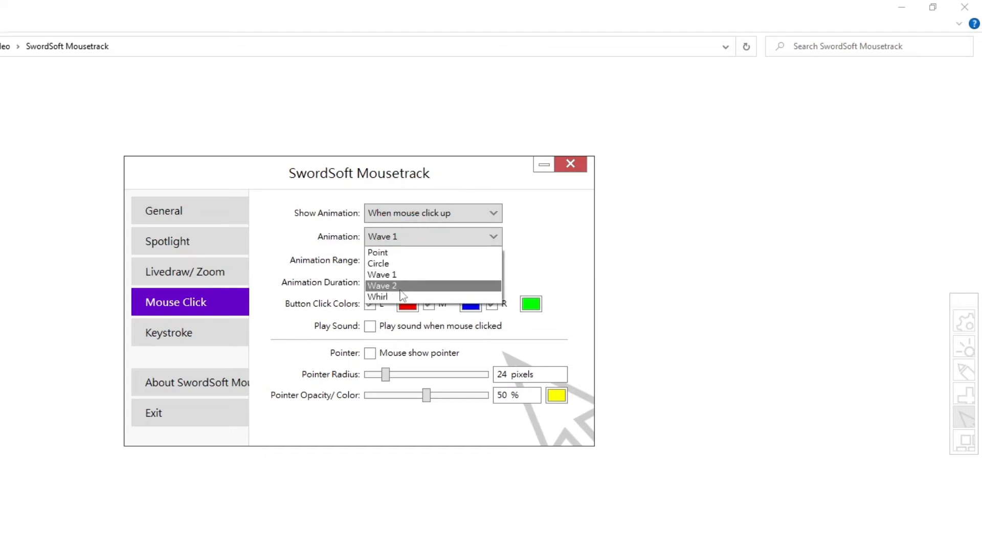
pyautogui.click(377, 296)
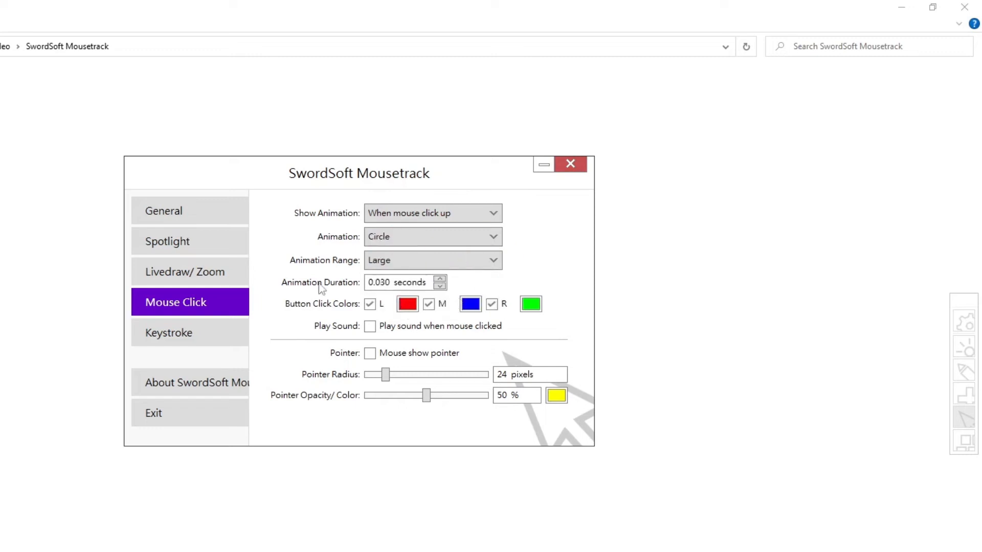
pyautogui.moveTo(286, 365)
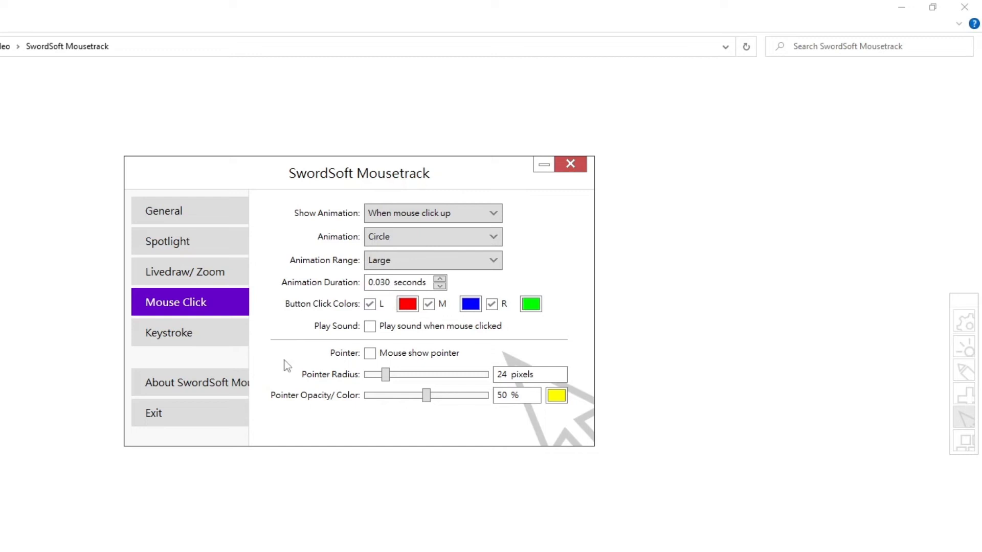
pyautogui.click(170, 333)
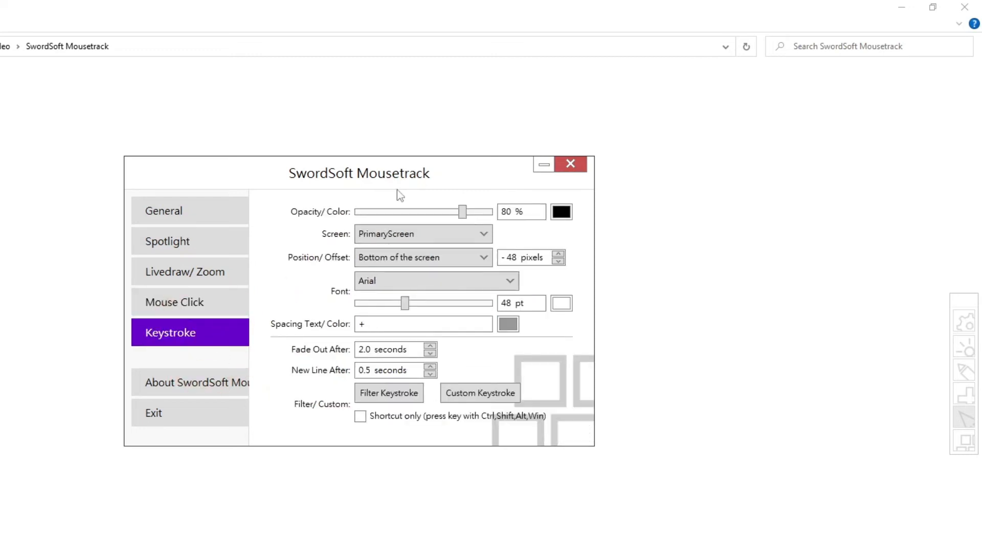
pyautogui.moveTo(392, 405)
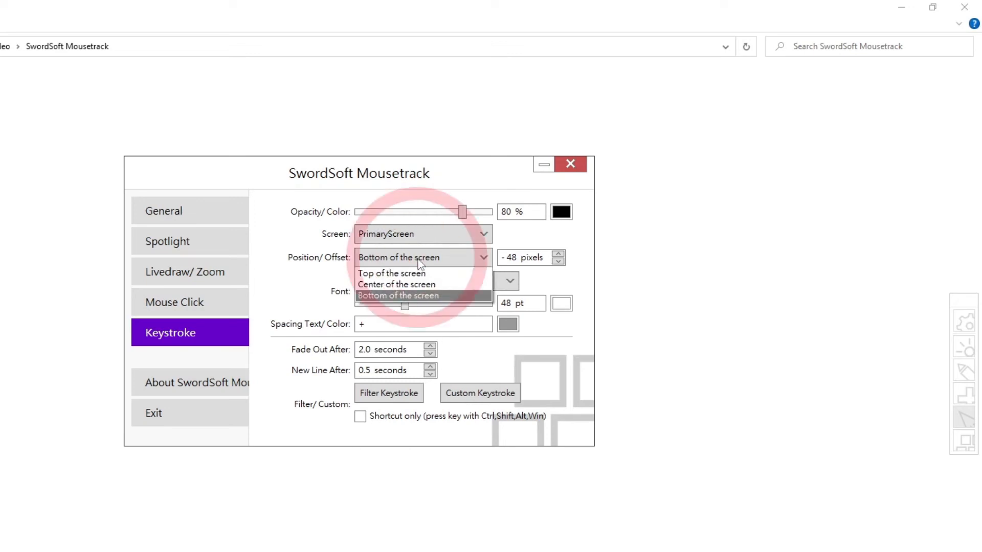
# - Set keystroke Position/Offset to Top of the screen and return to General settings
pyautogui.click(390, 273)
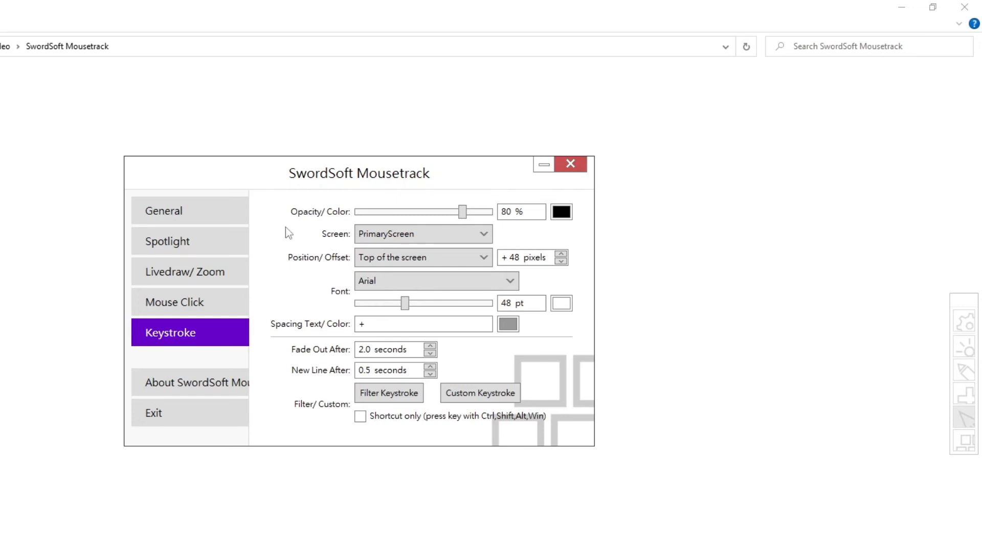
pyautogui.moveTo(177, 235)
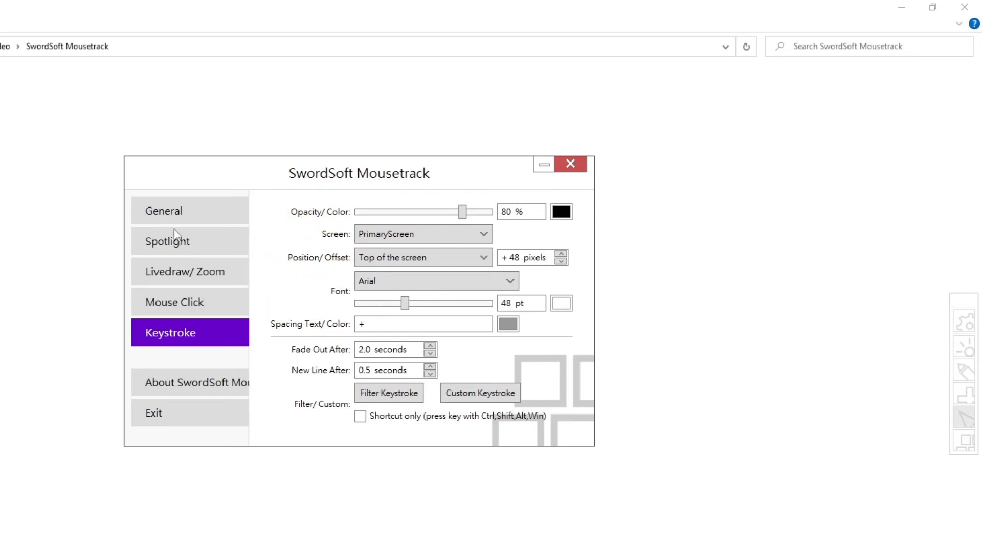
pyautogui.click(164, 210)
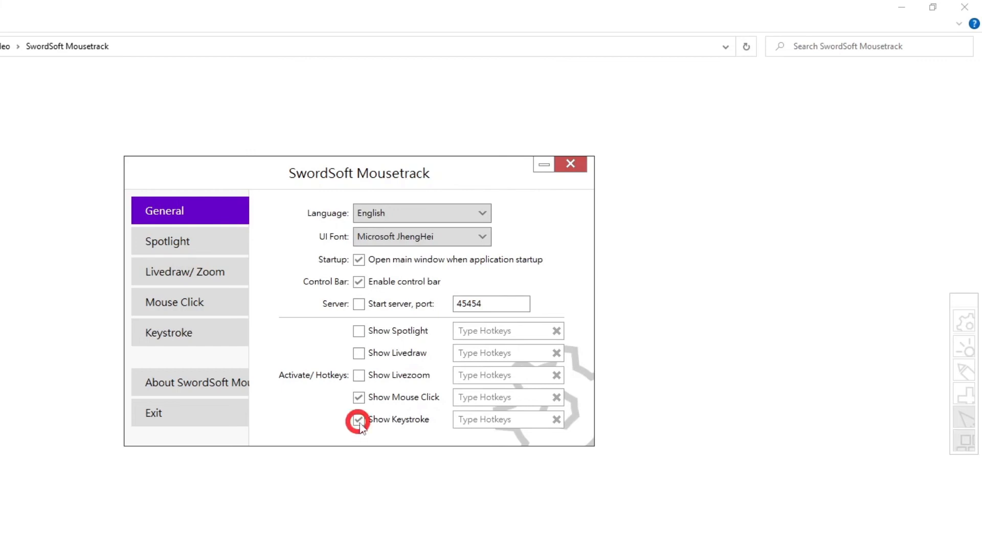
# - Briefly enable Show Keystroke to test it, disable it again, and close the settings window
pyautogui.click(359, 419)
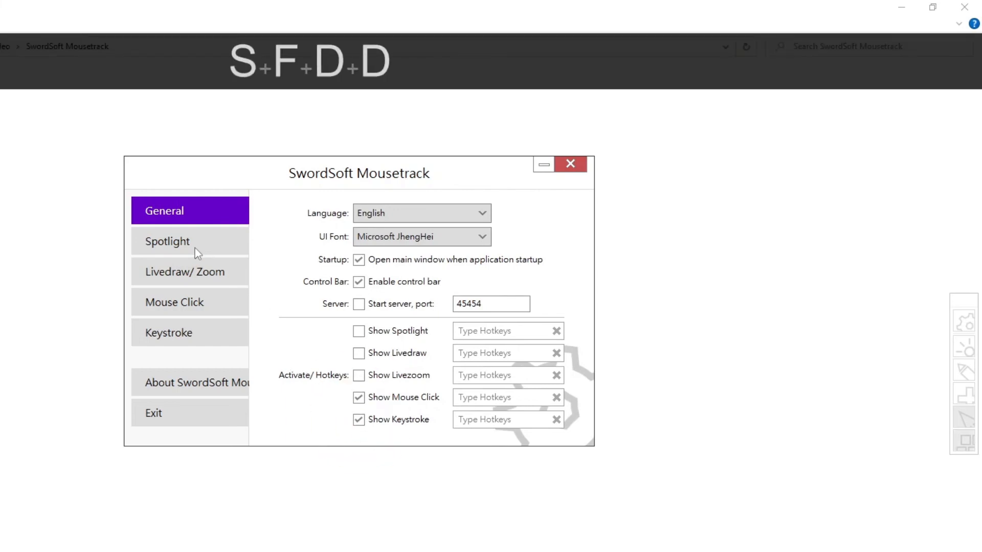
pyautogui.click(358, 420)
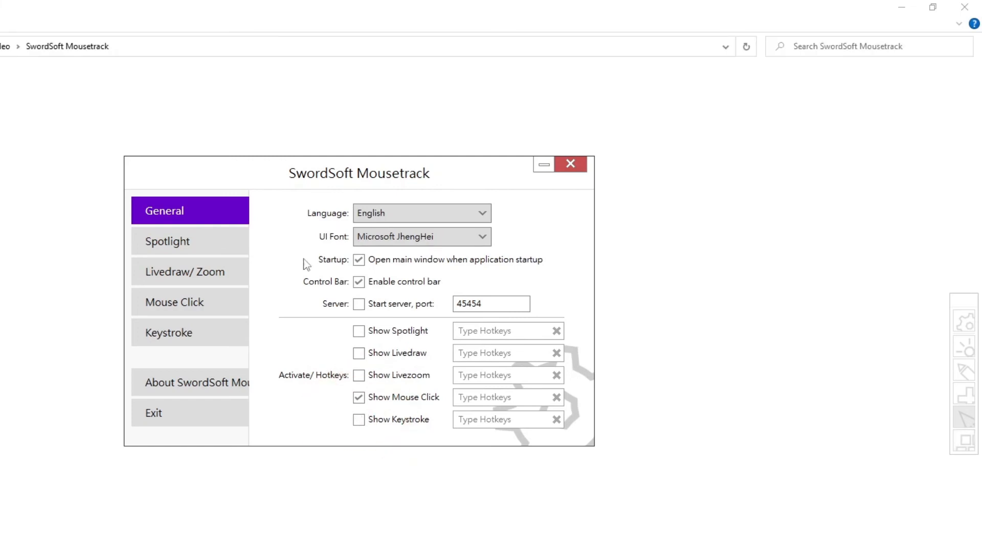
pyautogui.moveTo(571, 164)
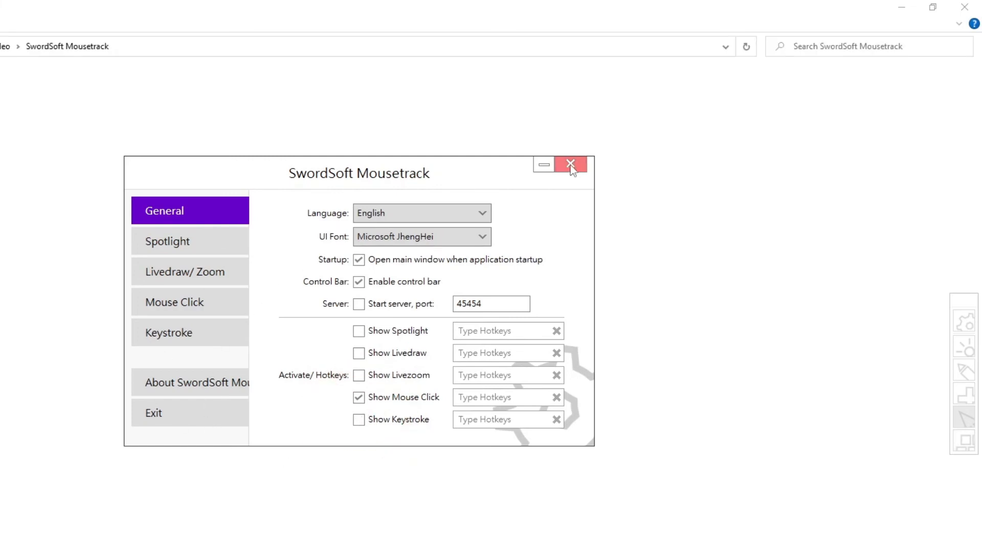
pyautogui.click(570, 164)
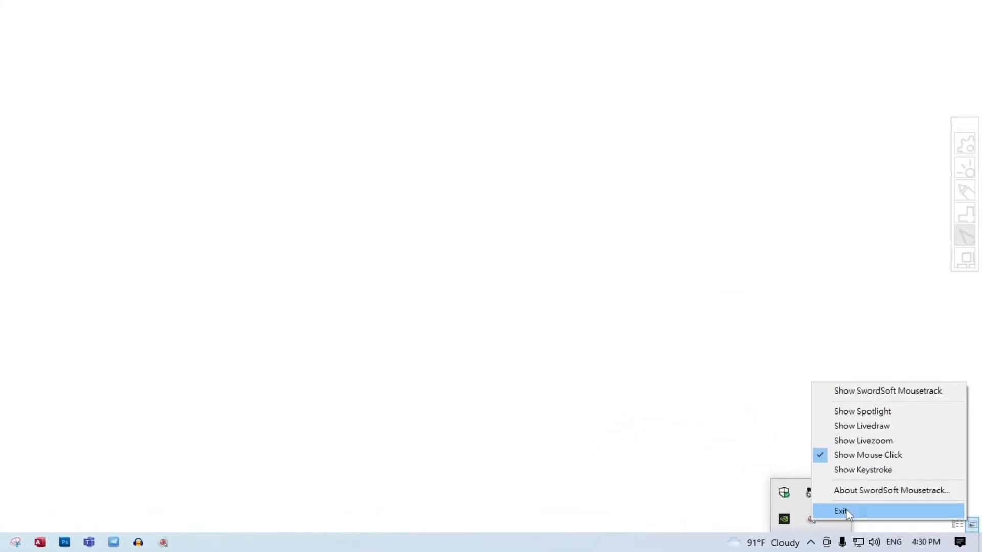
# - Exit Mousetrack from its tray icon and confirm the exit prompt
pyautogui.click(840, 510)
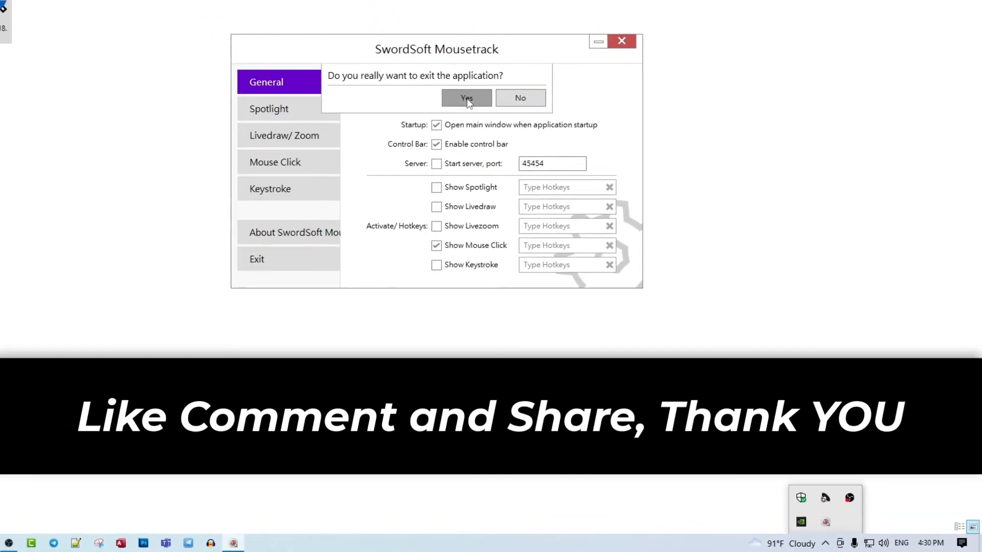
pyautogui.click(465, 99)
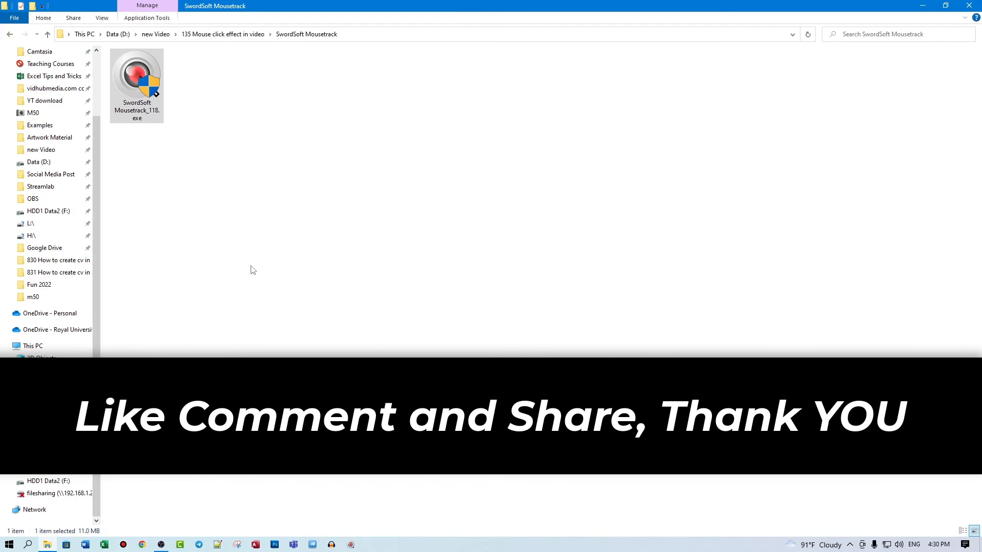